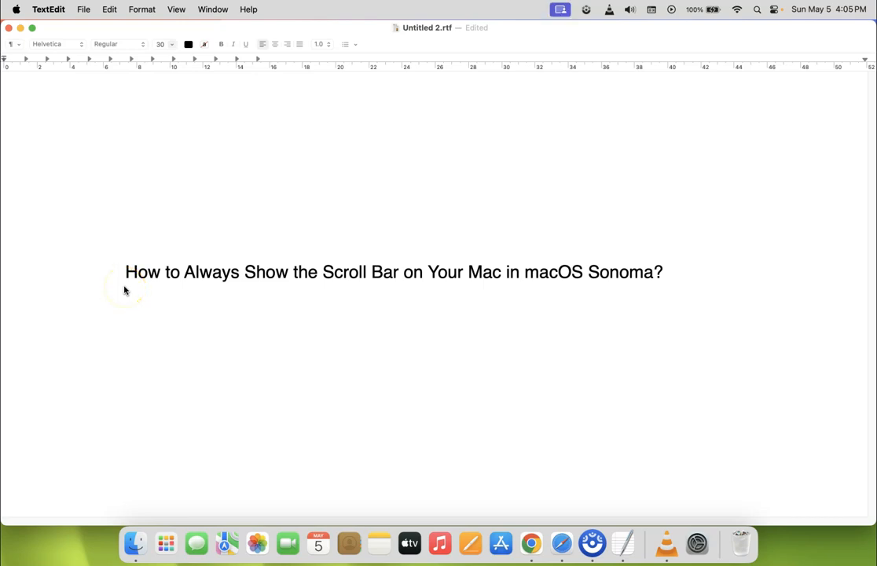
pyautogui.moveTo(325, 288)
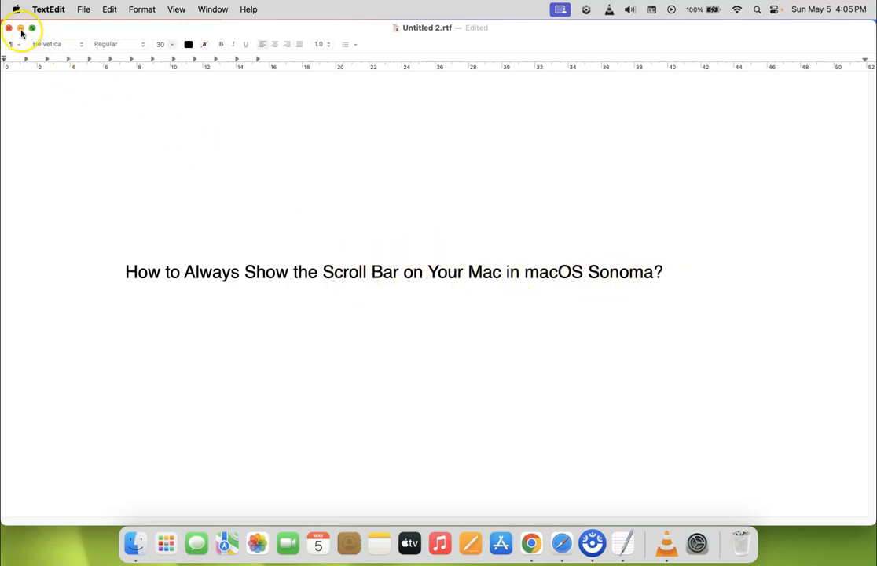
# - Minimise the TextEdit heading document and pull down the Apple menu
pyautogui.click(19, 28)
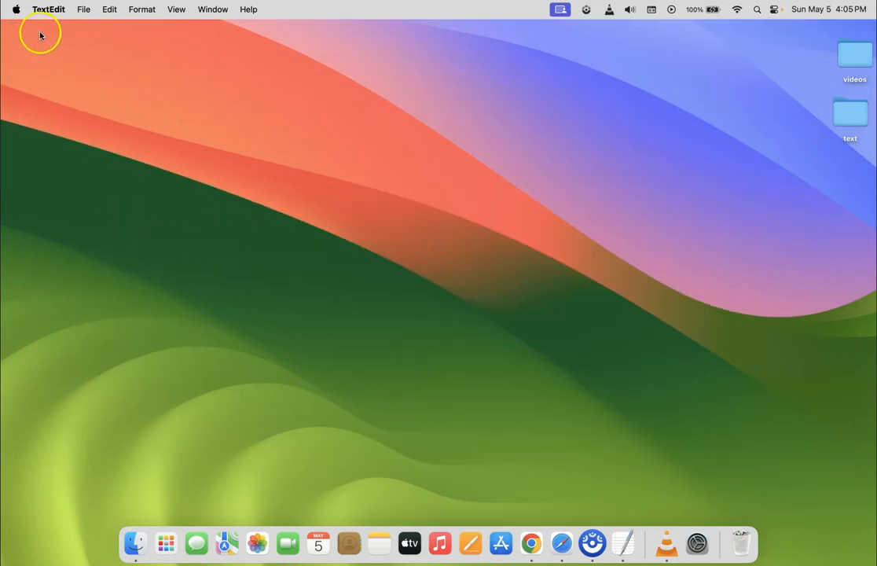
pyautogui.moveTo(16, 10)
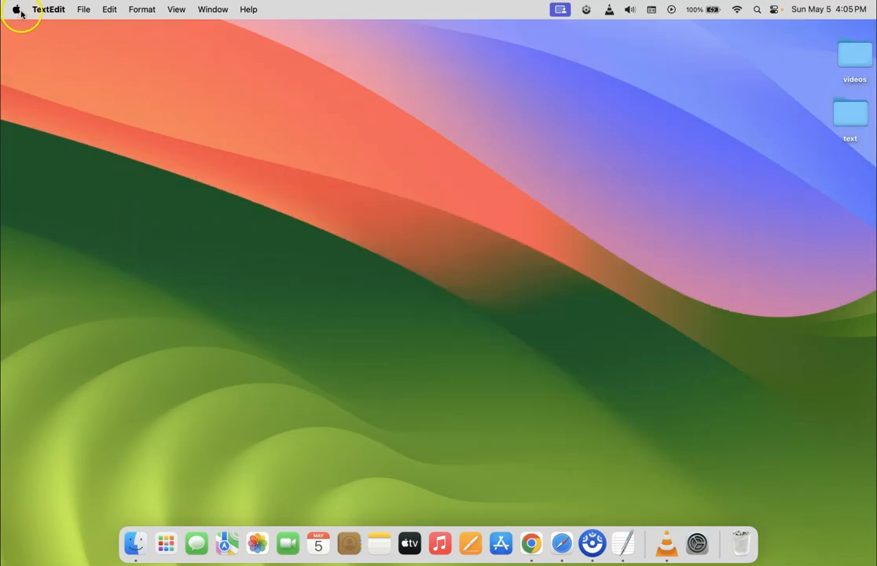
pyautogui.click(16, 10)
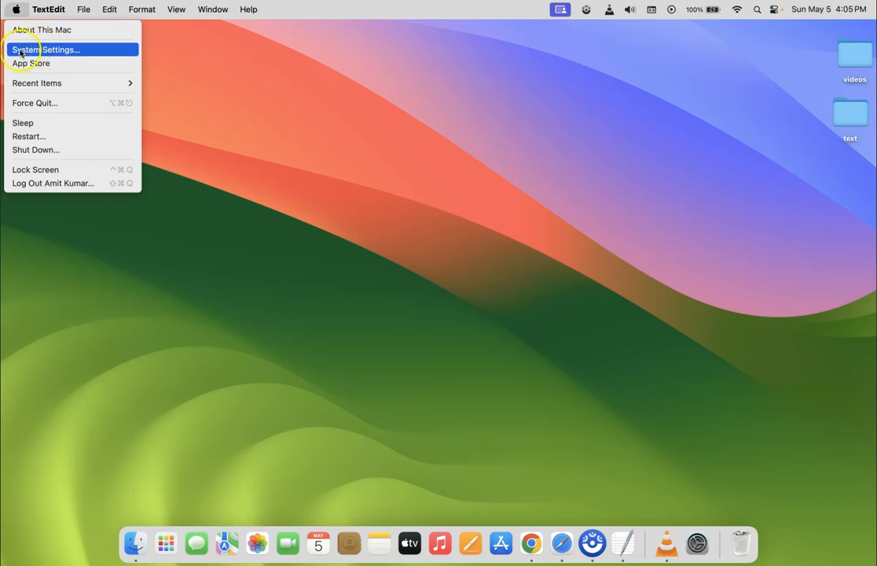
# - Launch System Settings and navigate through General to the Appearance pane
pyautogui.click(46, 49)
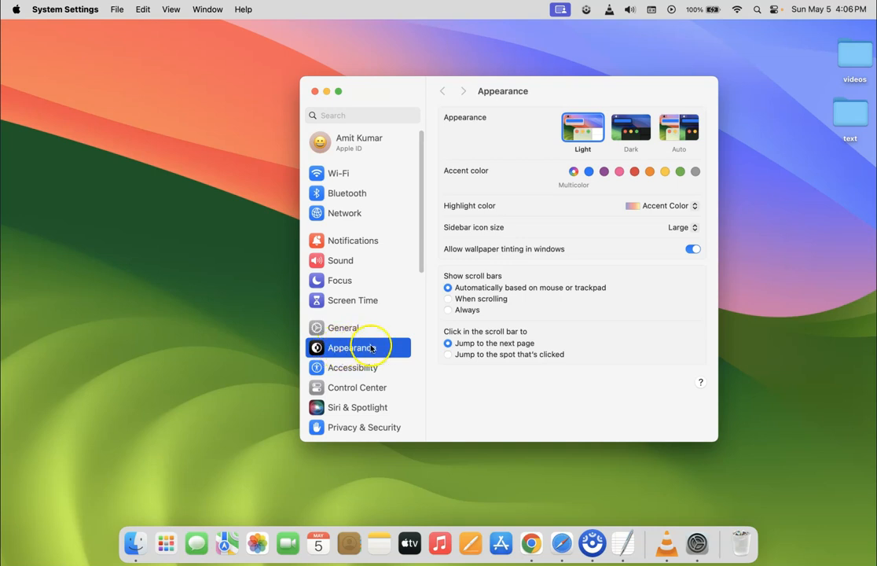
pyautogui.moveTo(393, 291)
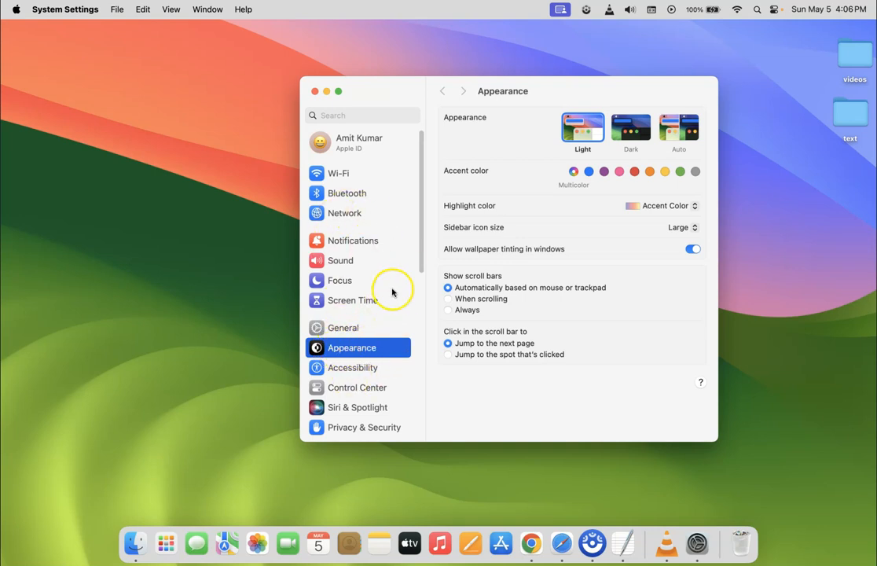
pyautogui.click(343, 329)
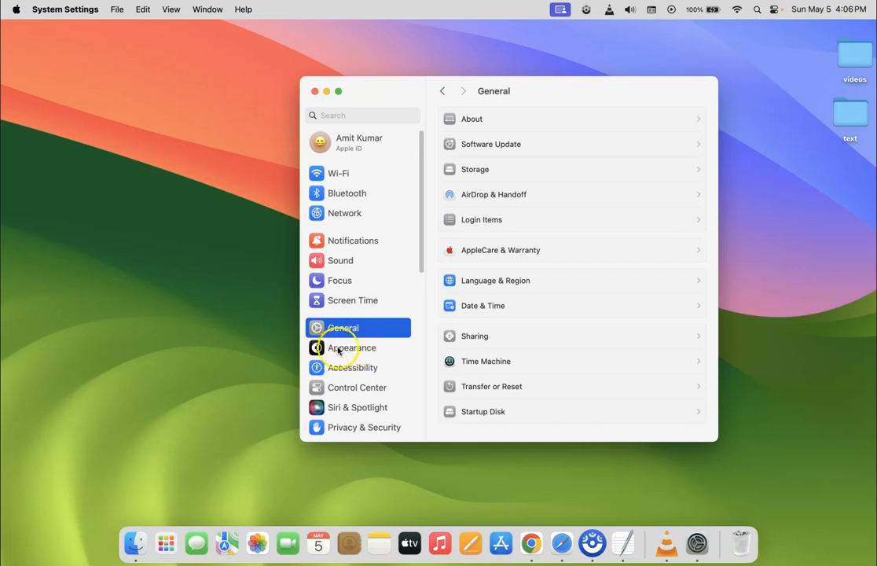
pyautogui.click(352, 348)
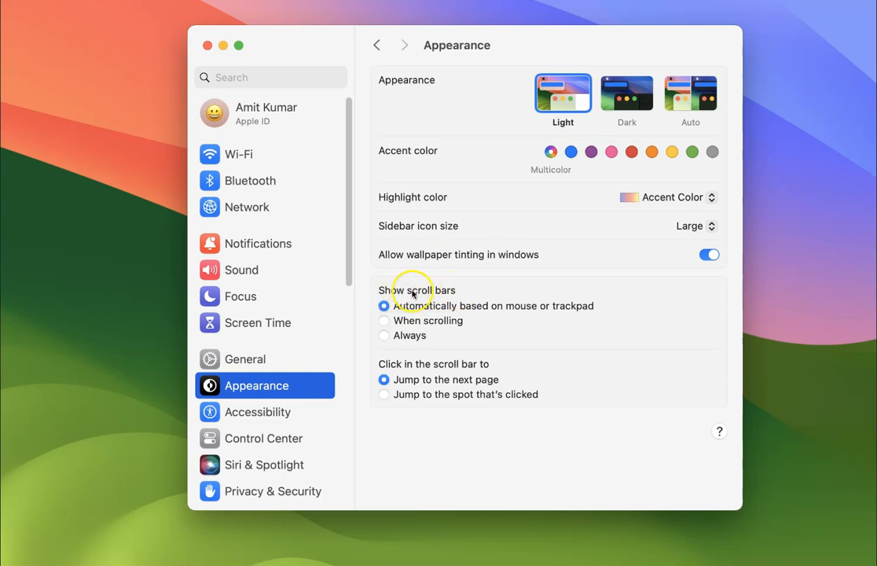
pyautogui.moveTo(448, 302)
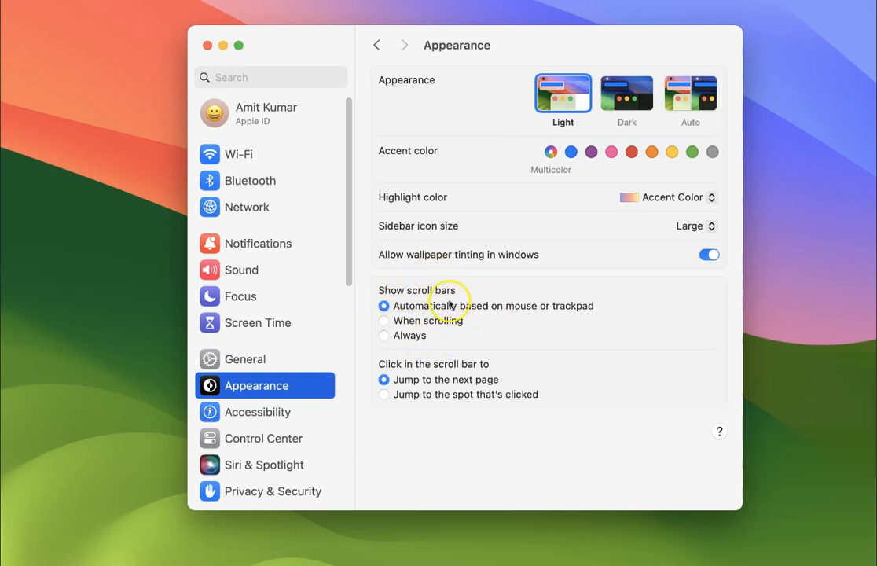
pyautogui.moveTo(459, 319)
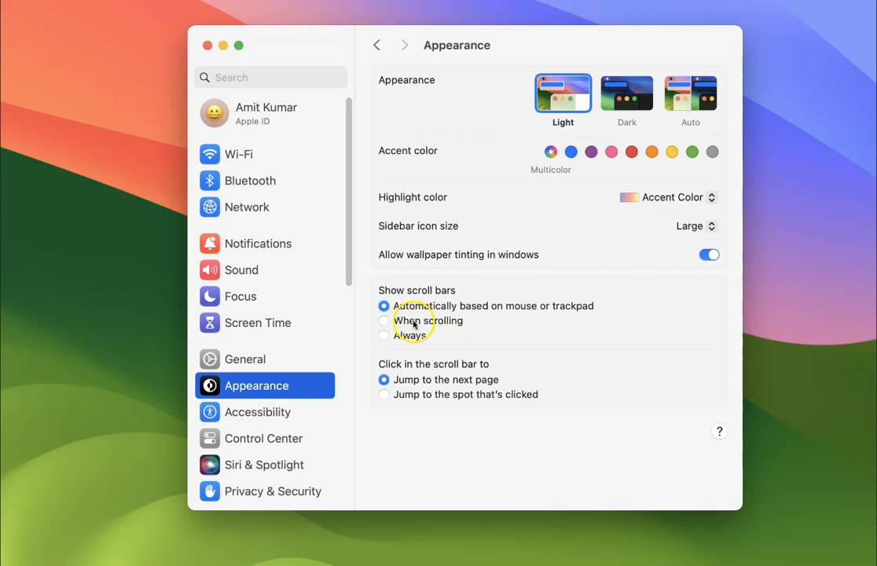
# - Set 'Show scroll bars' to Always in the Appearance pane
pyautogui.click(384, 305)
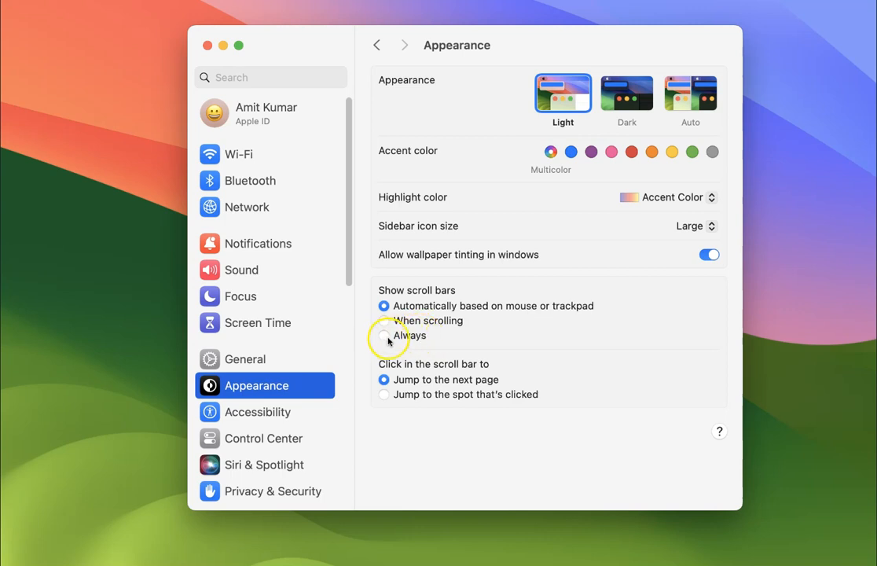
pyautogui.click(384, 335)
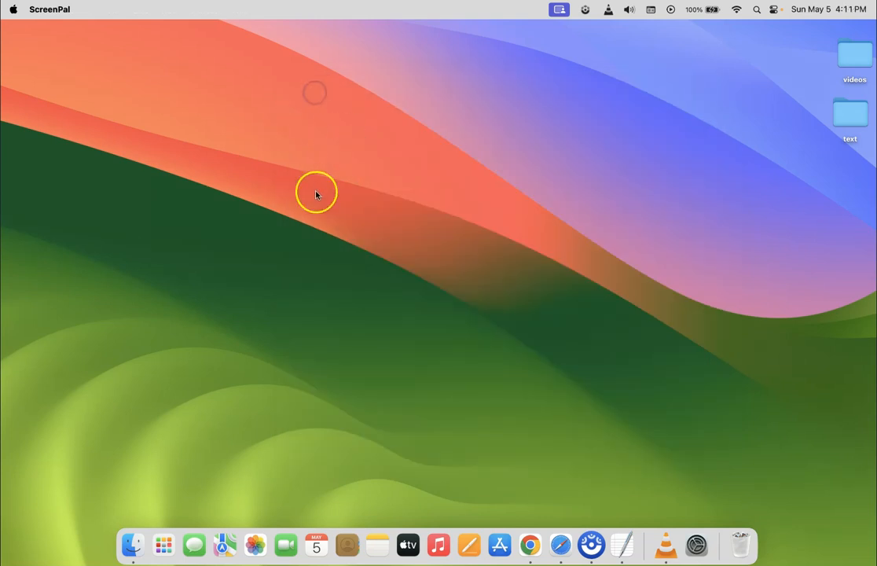
# - Restore the minimised TextEdit document from the Dock so the heading shows again
pyautogui.click(622, 544)
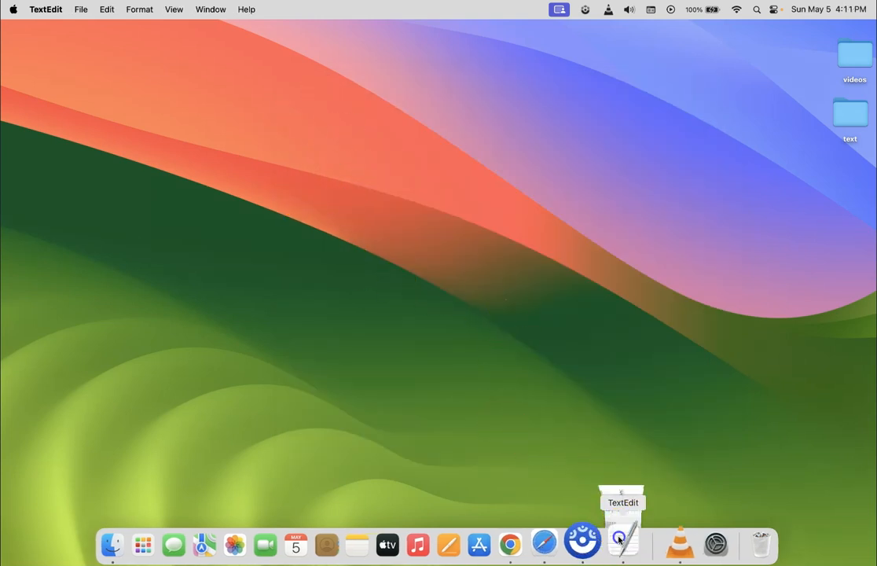
pyautogui.click(622, 544)
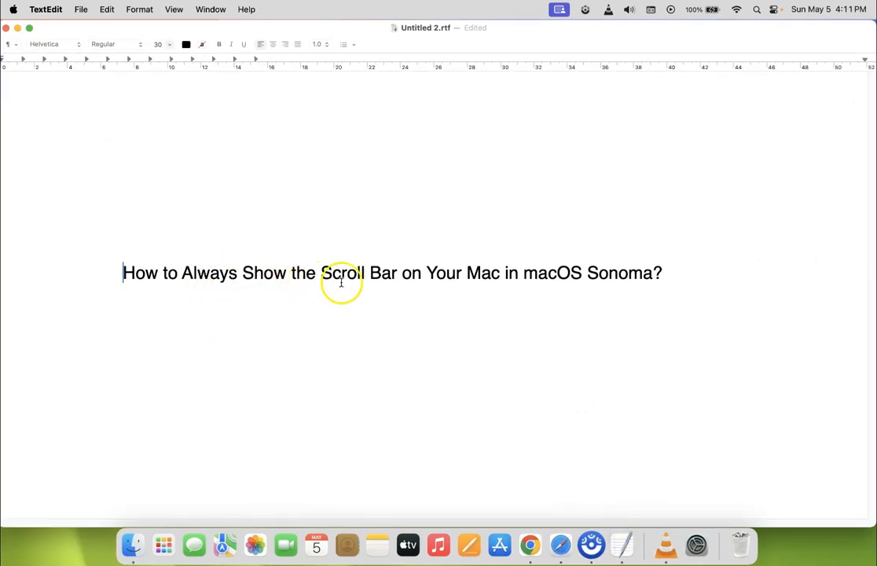
pyautogui.moveTo(575, 289)
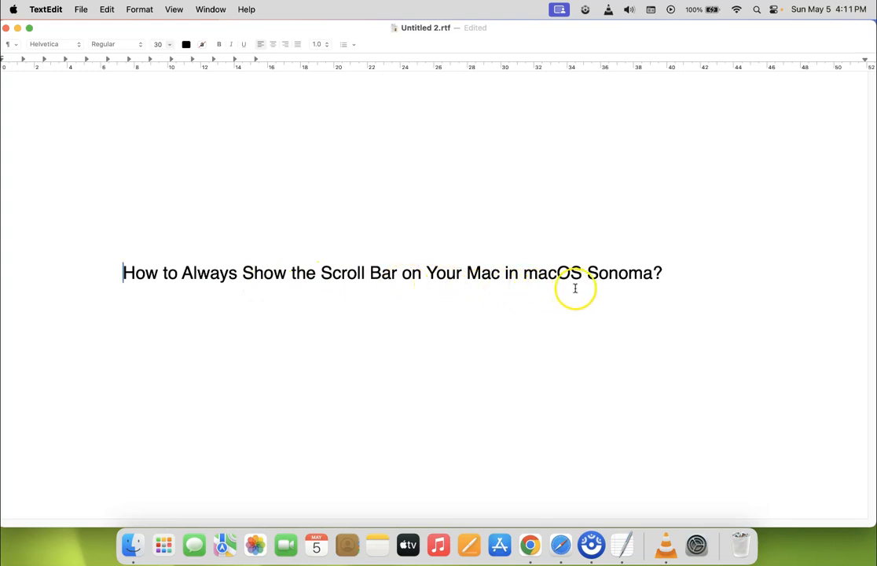